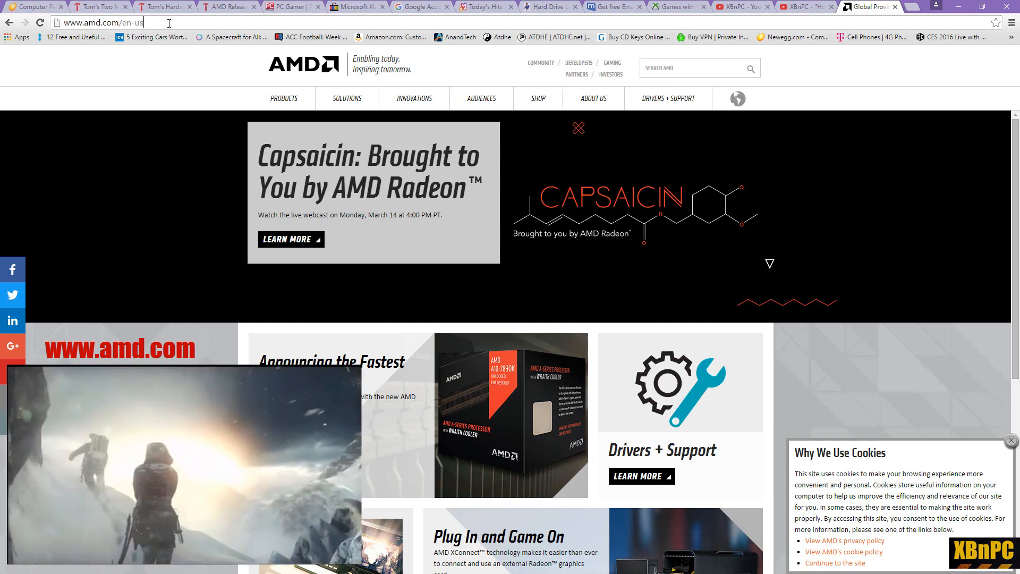
Navigate via Products and Drivers + Support to the Windows 10 64-bit Radeon driver page.
{"action": "left_click", "coordinate": [282, 97]}
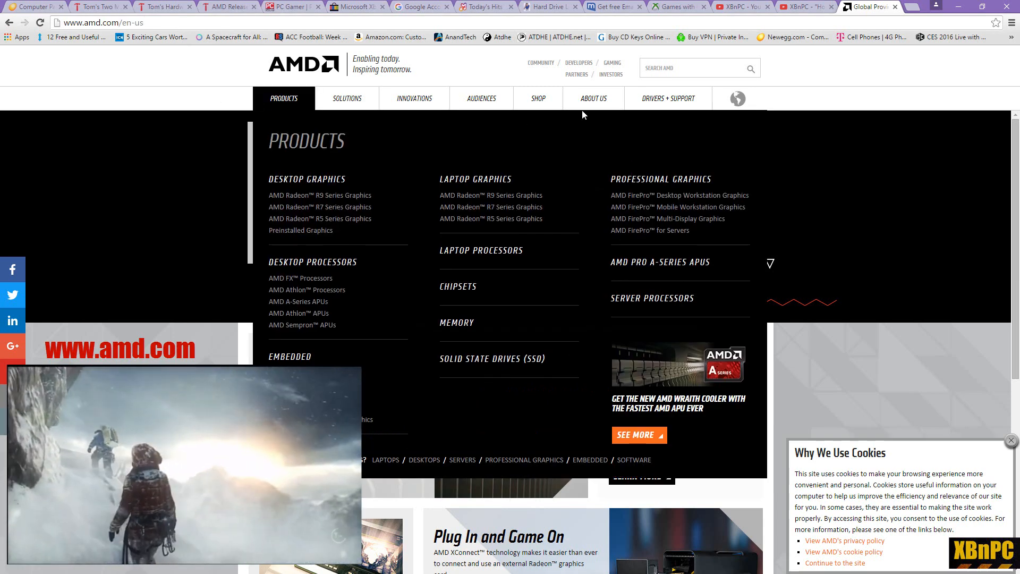
{"action": "left_click", "coordinate": [668, 97]}
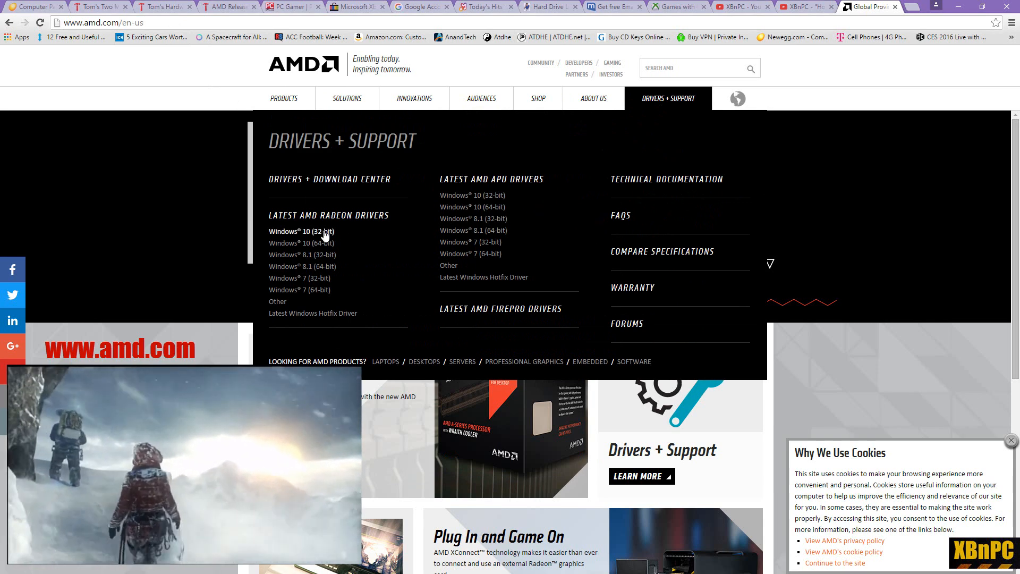
{"action": "left_click", "coordinate": [301, 242]}
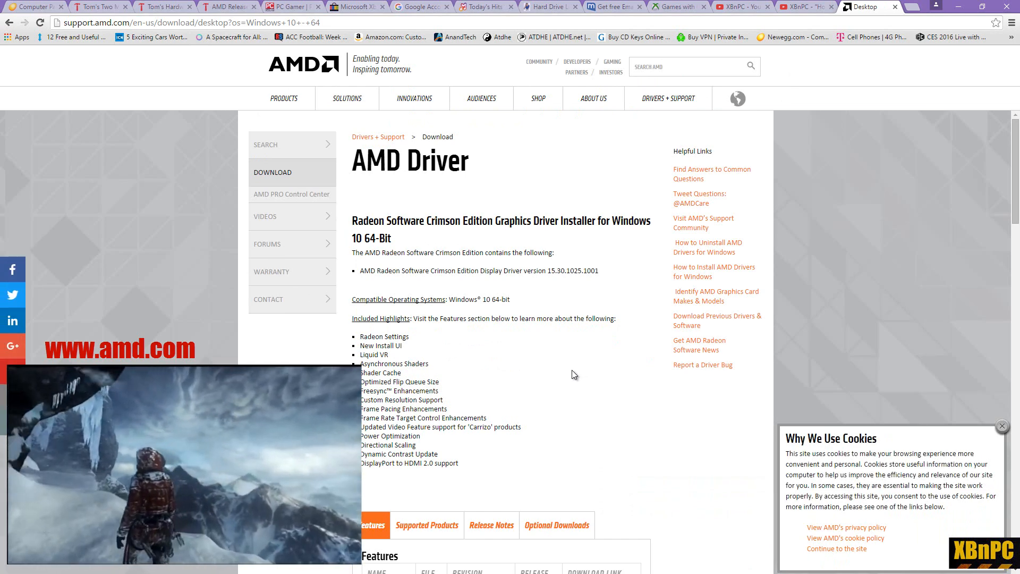
Scroll down the driver page to the Features table with the Crimson Edition 16.3 Hotfix download.
{"action": "scroll", "scroll_direction": "down", "scroll_amount": 3}
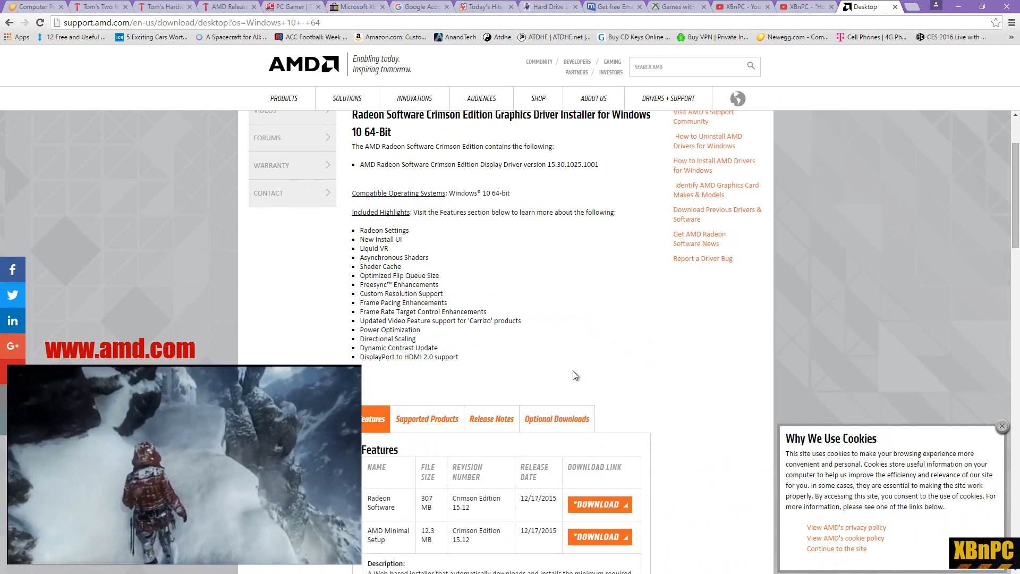
{"action": "scroll", "scroll_direction": "down", "scroll_amount": 3}
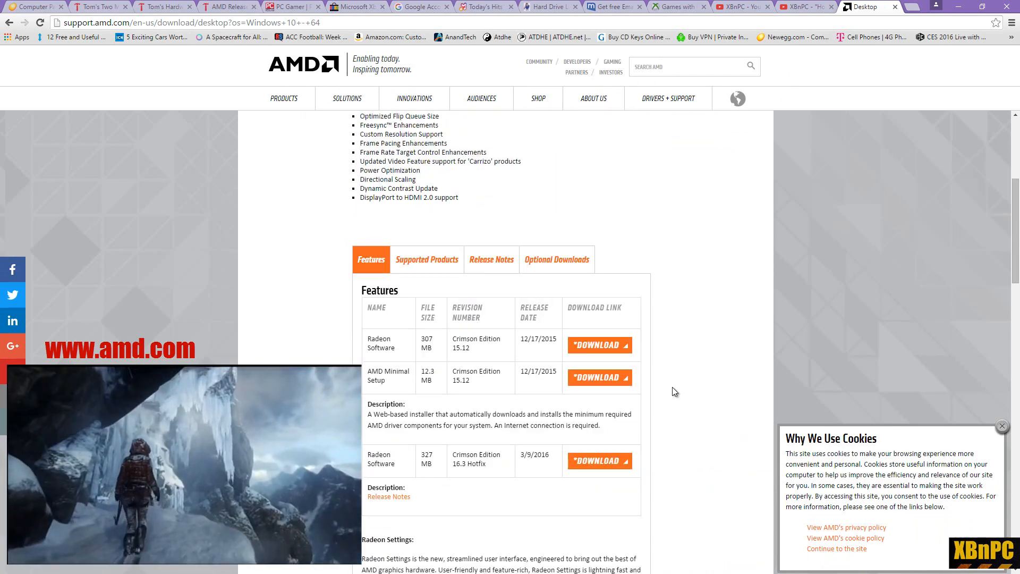
{"action": "scroll", "scroll_direction": "down", "scroll_amount": 3}
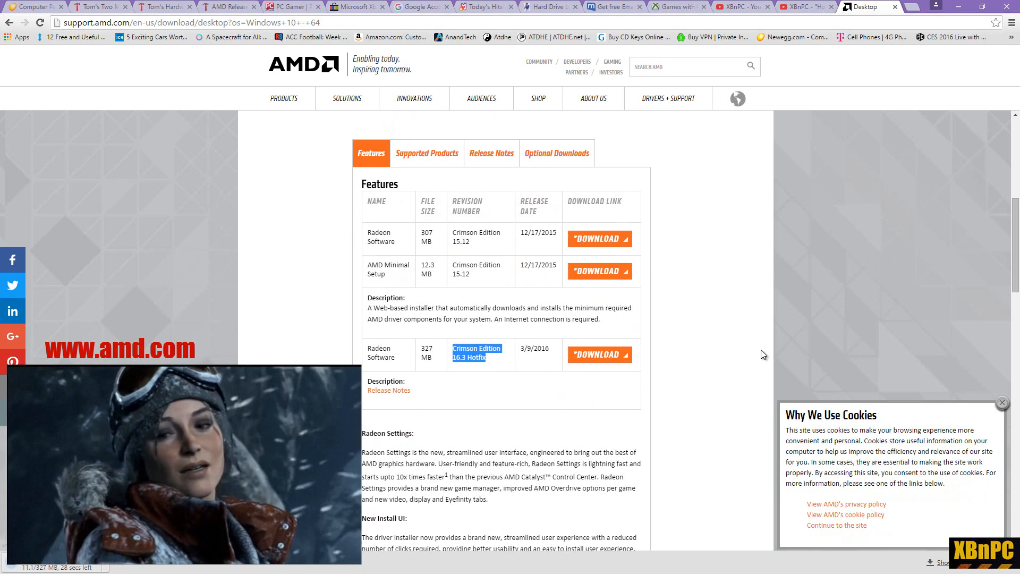
{"action": "scroll", "scroll_direction": "down", "scroll_amount": 3}
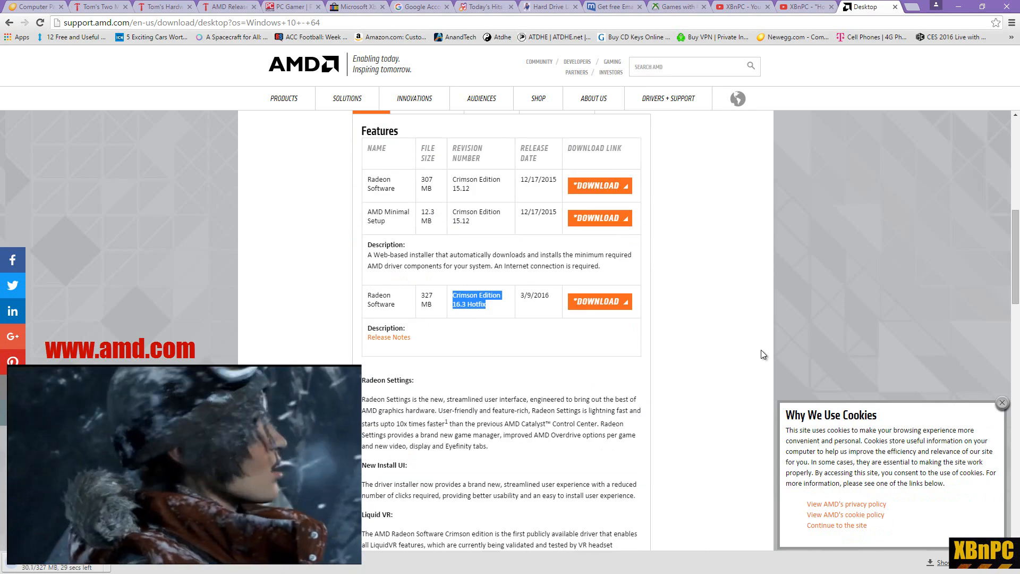
{"action": "scroll", "scroll_direction": "down", "scroll_amount": 3}
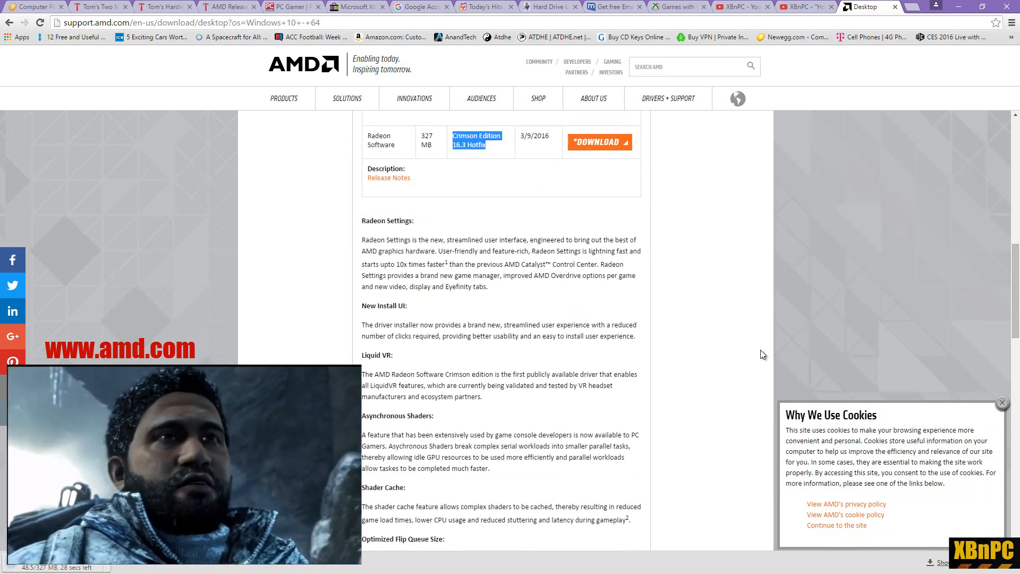
{"action": "mouse_move", "coordinate": [612, 297]}
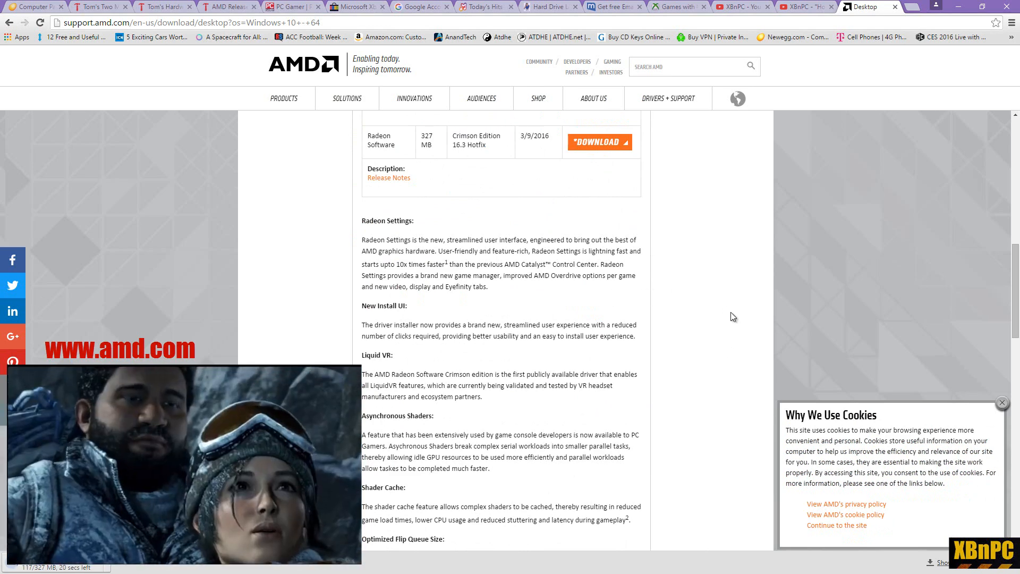
{"action": "scroll", "scroll_direction": "down", "scroll_amount": 3}
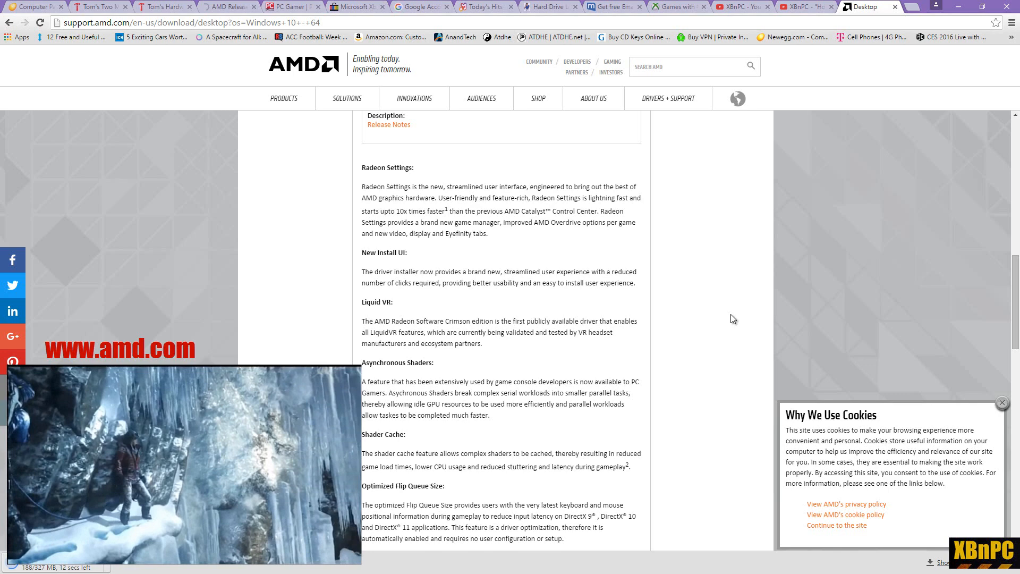
{"action": "scroll", "scroll_direction": "down", "scroll_amount": 3}
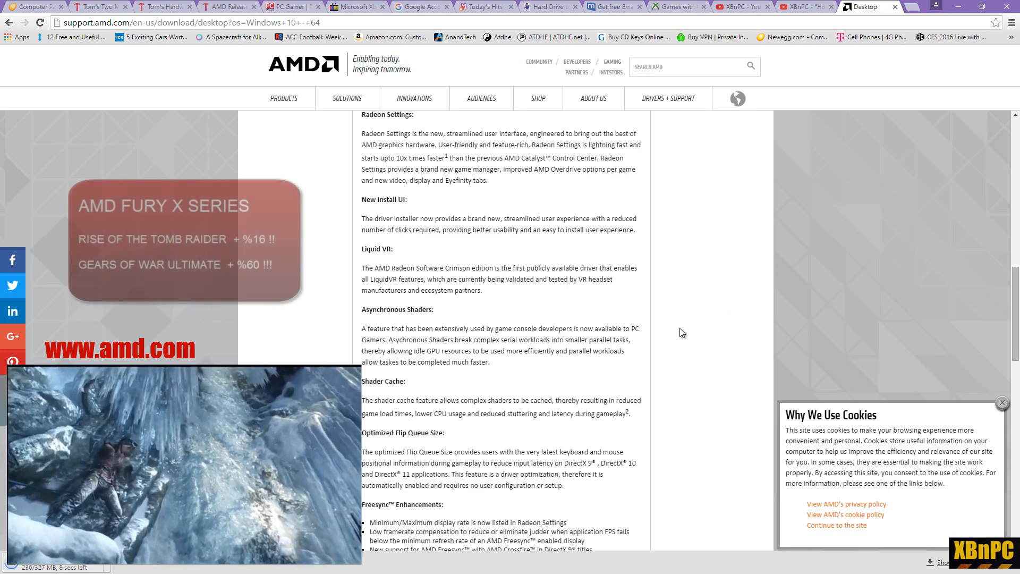
{"action": "left_click_drag", "start_coordinate": [361, 115], "coordinate": [394, 309]}
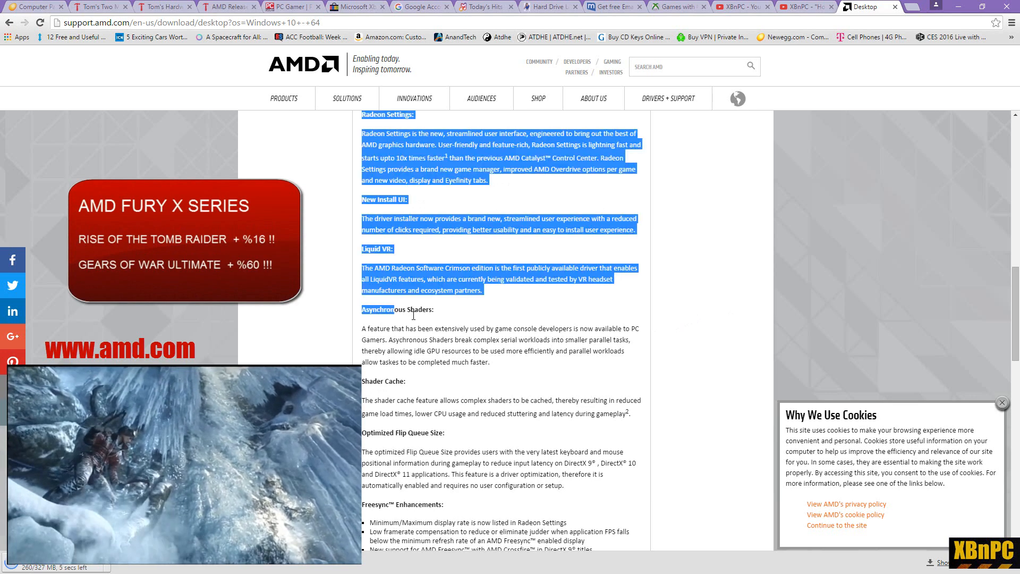
{"action": "left_click", "coordinate": [506, 366]}
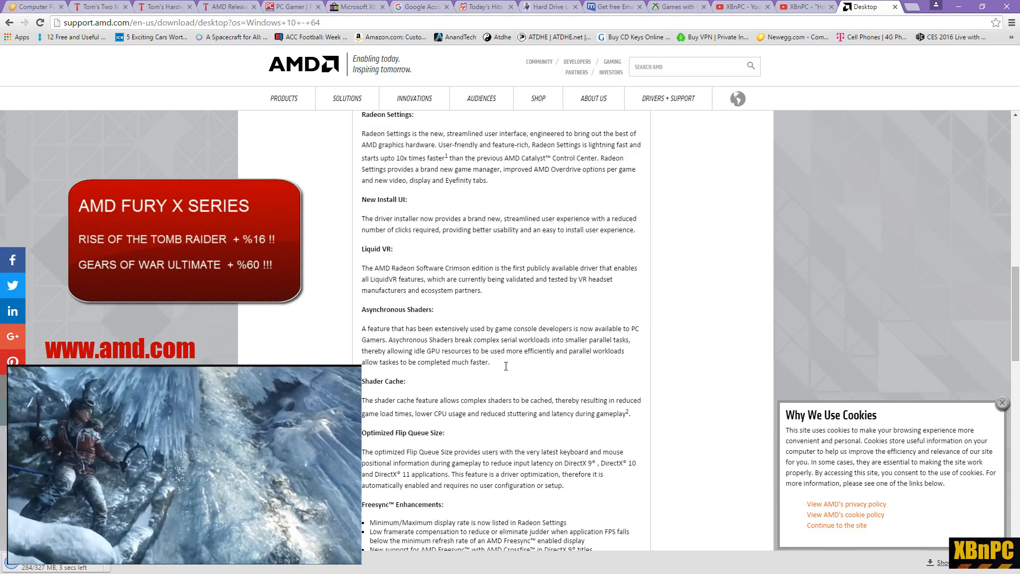
{"action": "left_click_drag", "start_coordinate": [359, 115], "coordinate": [491, 361]}
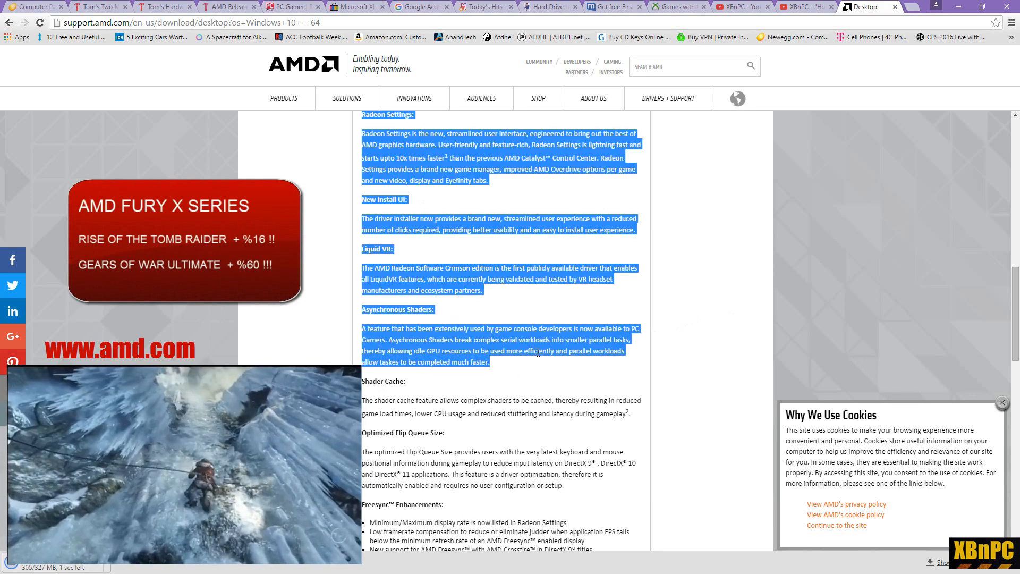
{"action": "left_click", "coordinate": [720, 343]}
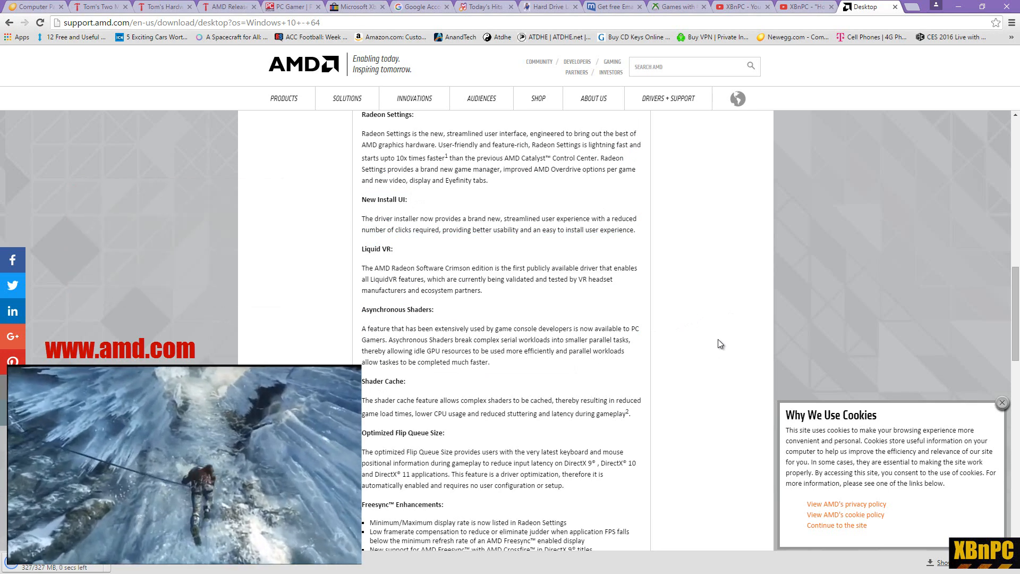
{"action": "scroll", "scroll_direction": "down", "scroll_amount": 3}
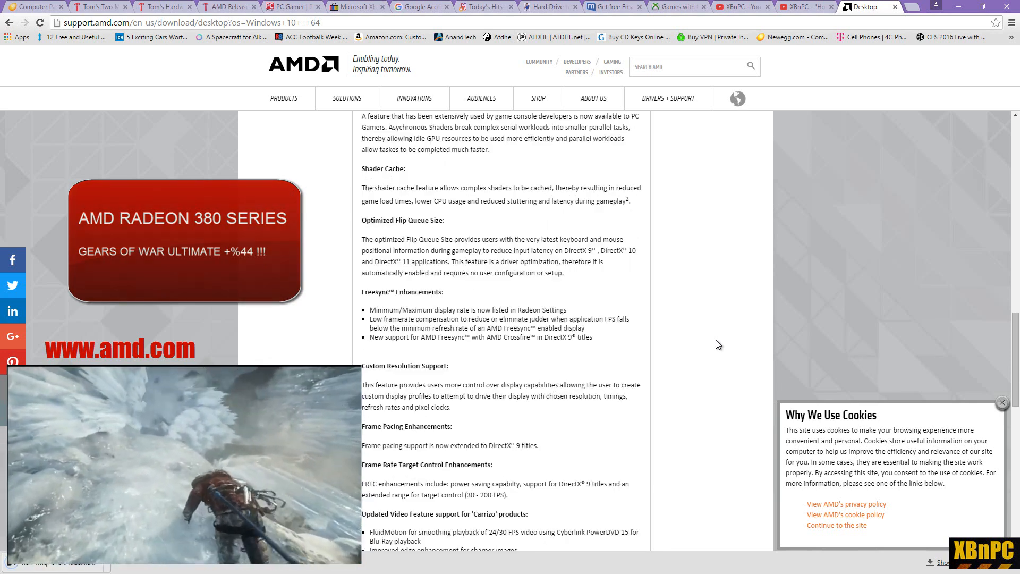
{"action": "scroll", "scroll_direction": "down", "scroll_amount": 3}
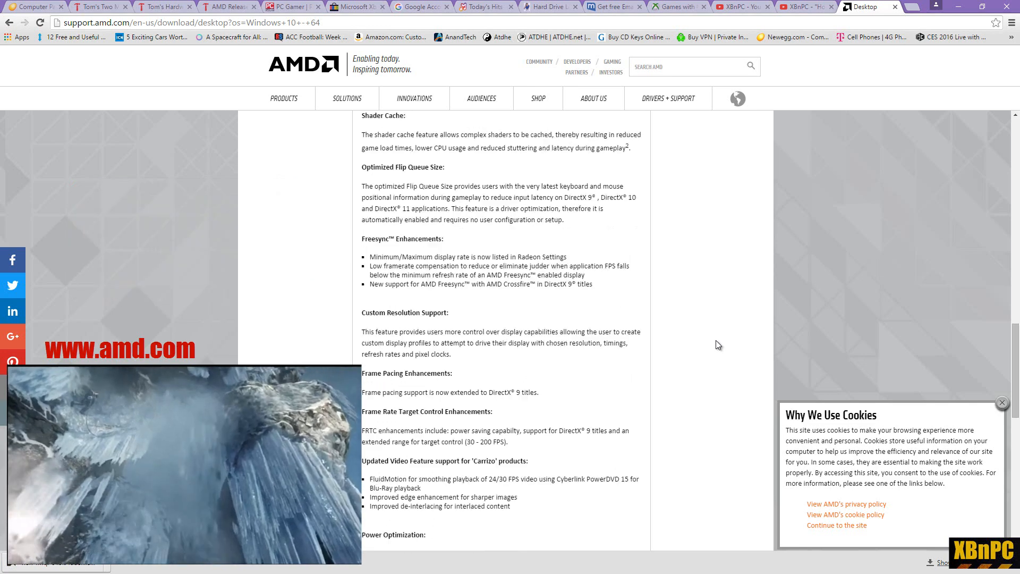
{"action": "scroll", "scroll_direction": "down", "scroll_amount": 3}
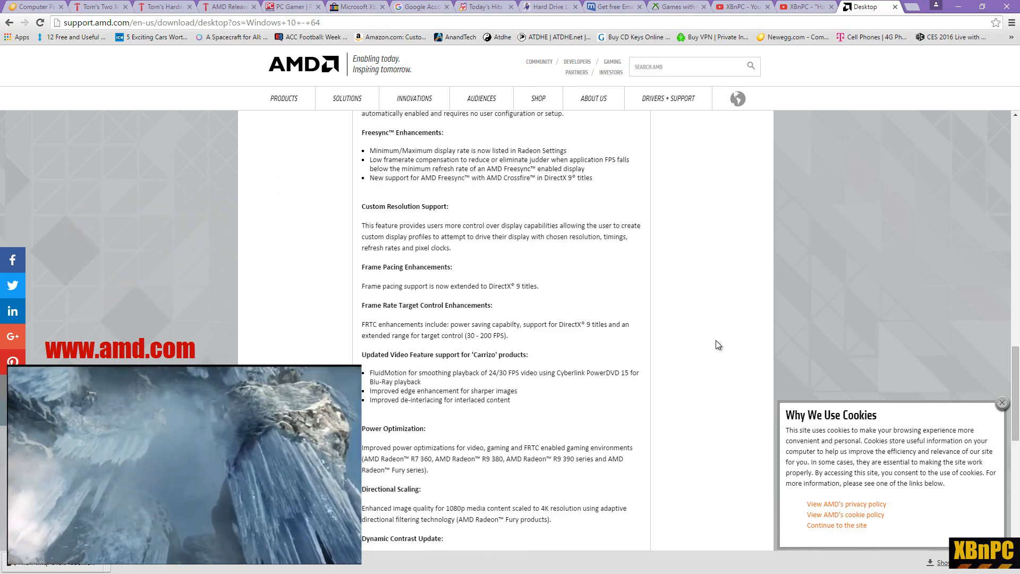
{"action": "scroll", "scroll_direction": "down", "scroll_amount": 3}
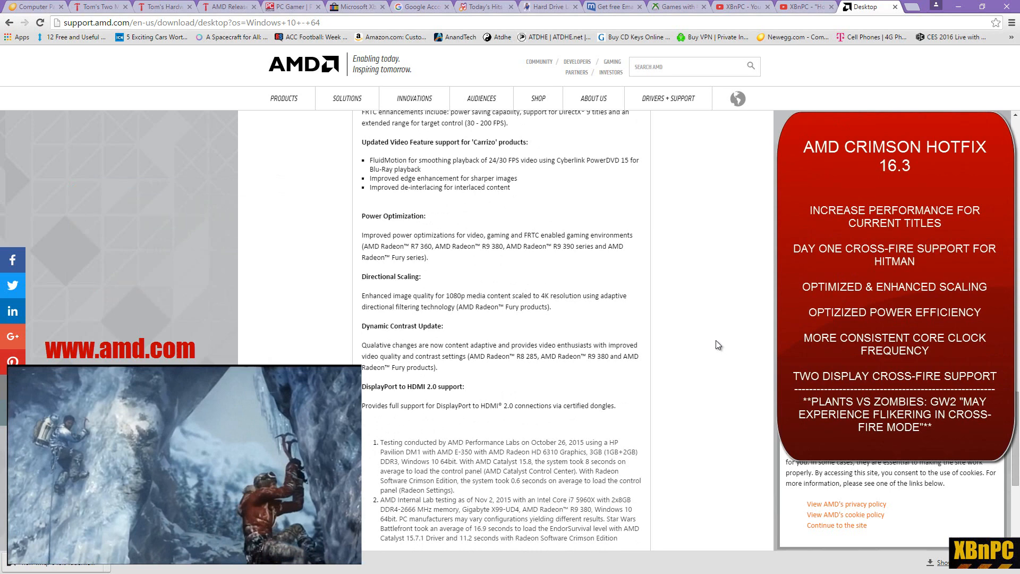
{"action": "scroll", "scroll_direction": "down", "scroll_amount": 3}
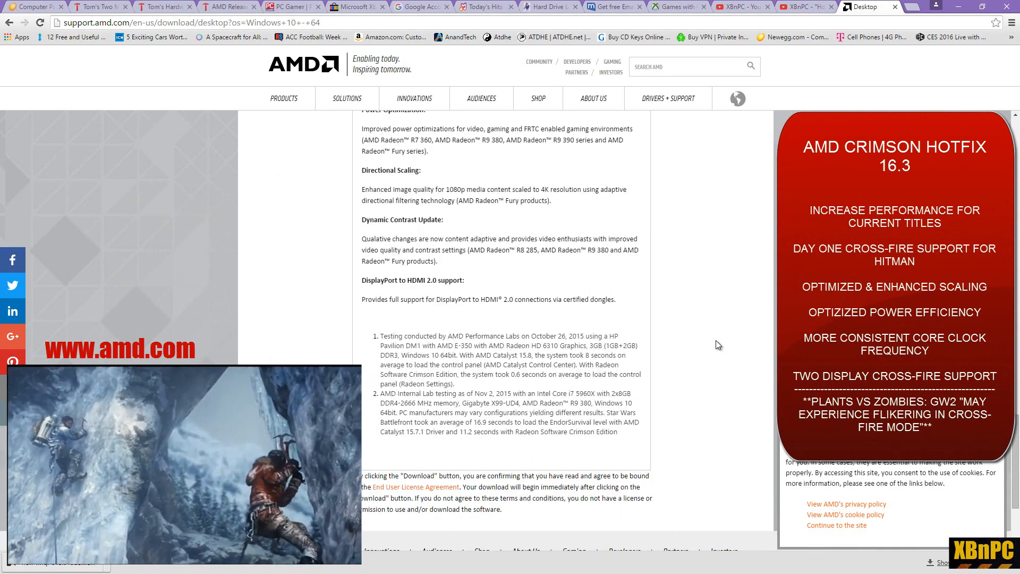
{"action": "scroll", "scroll_direction": "down", "scroll_amount": 3}
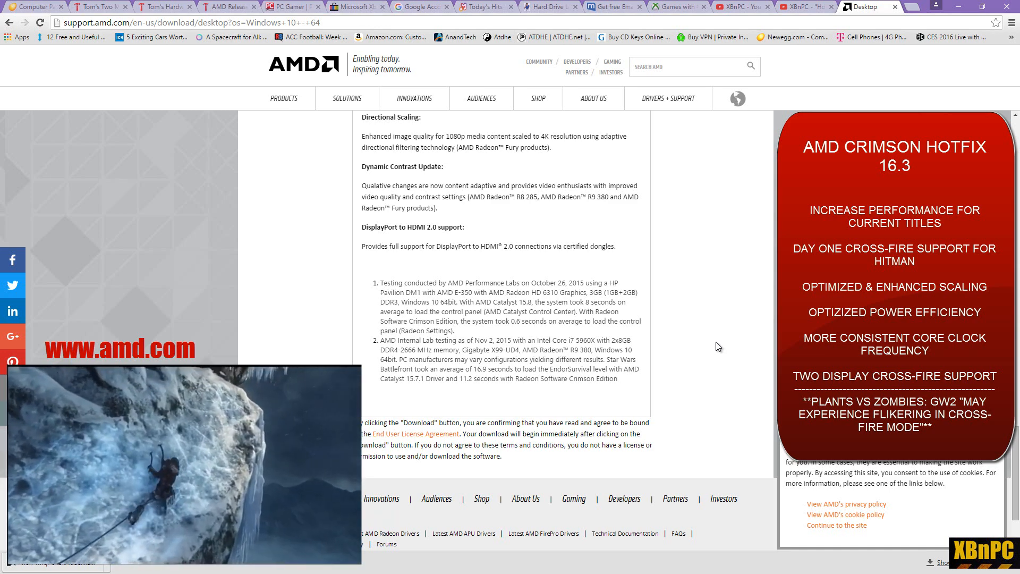
{"action": "scroll", "scroll_direction": "down", "scroll_amount": 3}
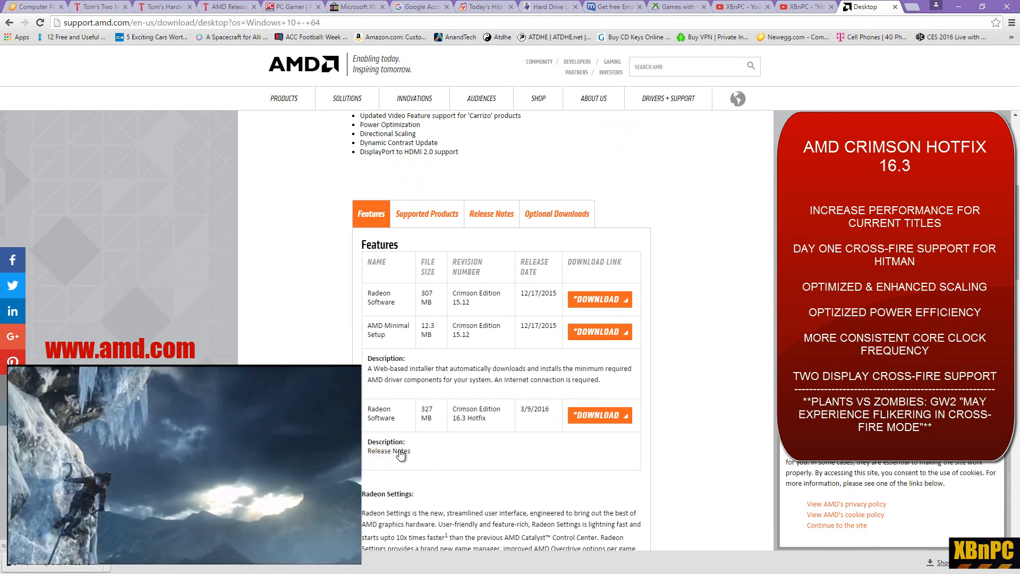
{"action": "left_click", "coordinate": [387, 452]}
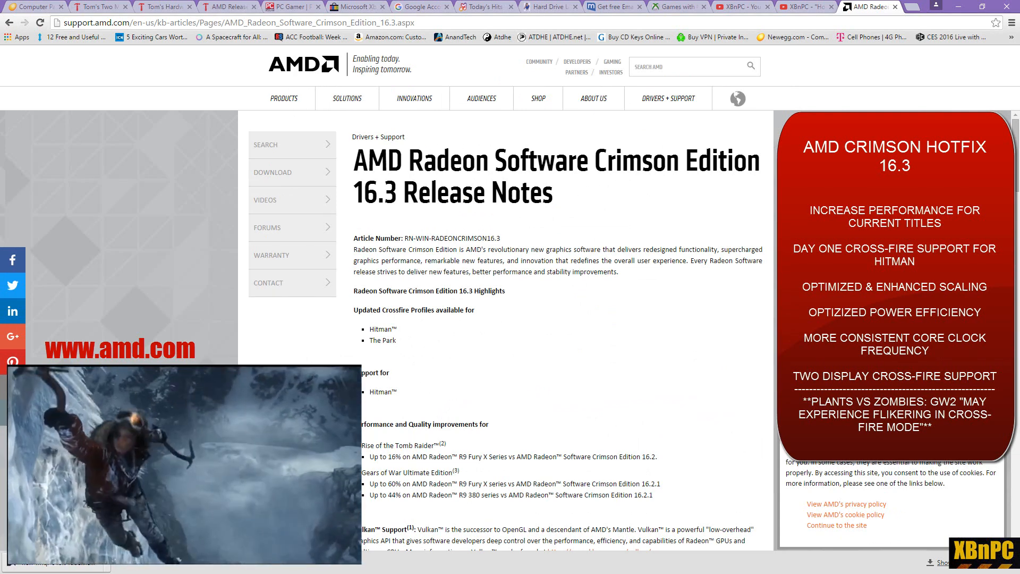
Scroll the 16.3 release notes through highlights, resolved and known issues to package contents.
{"action": "scroll", "scroll_direction": "down", "scroll_amount": 3}
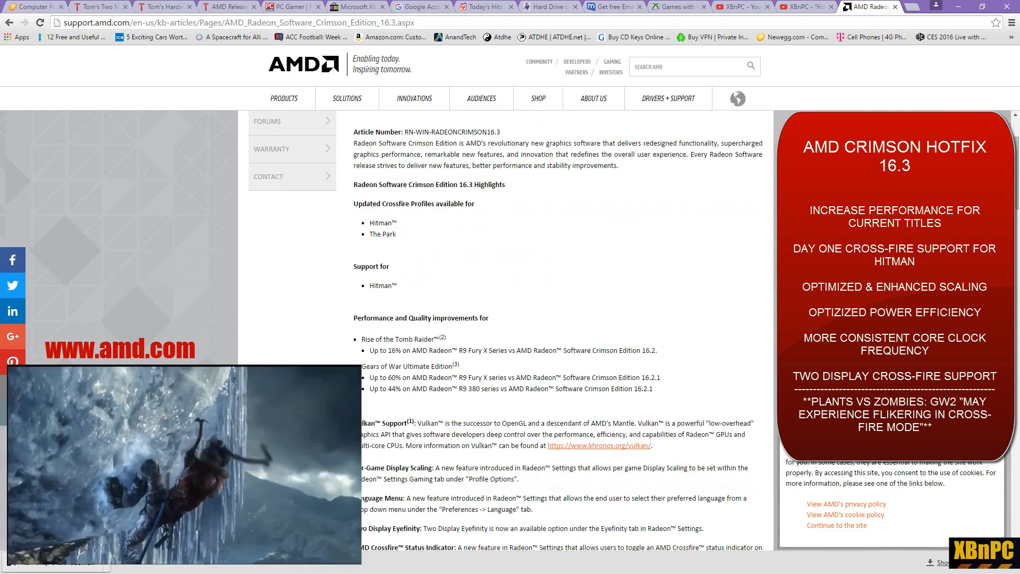
{"action": "scroll", "scroll_direction": "down", "scroll_amount": 3}
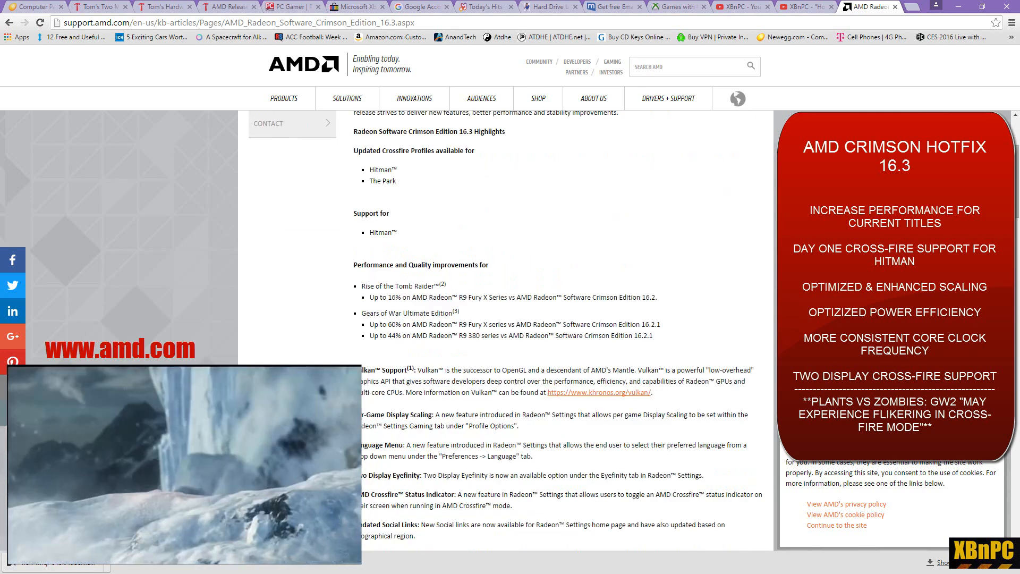
{"action": "scroll", "scroll_direction": "down", "scroll_amount": 3}
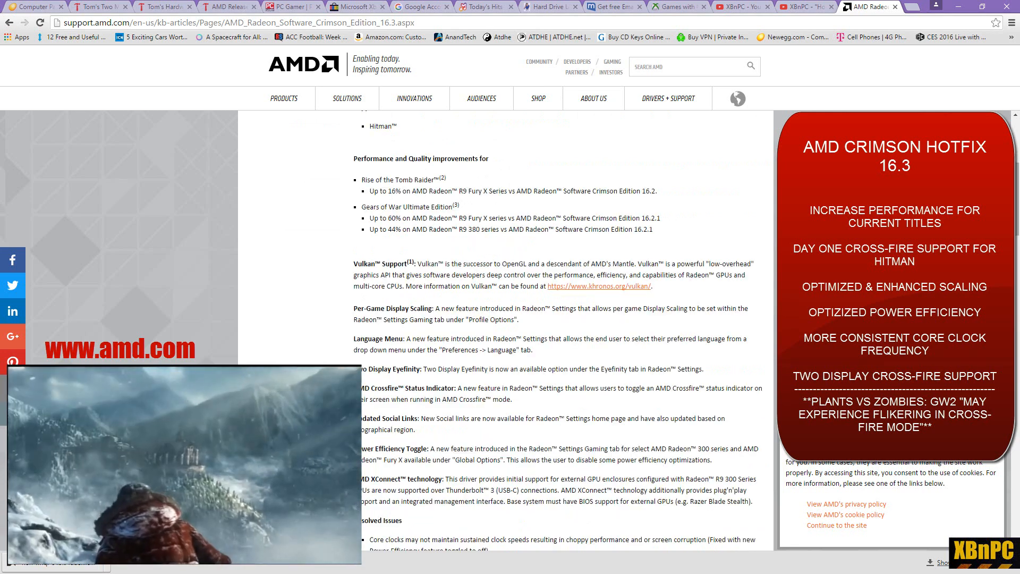
{"action": "scroll", "scroll_direction": "down", "scroll_amount": 3}
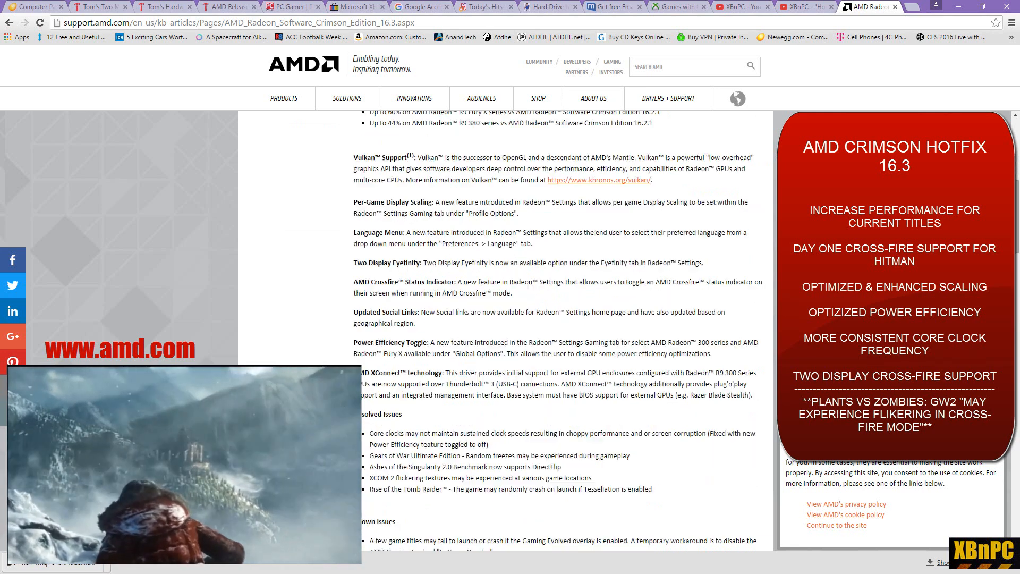
{"action": "scroll", "scroll_direction": "down", "scroll_amount": 3}
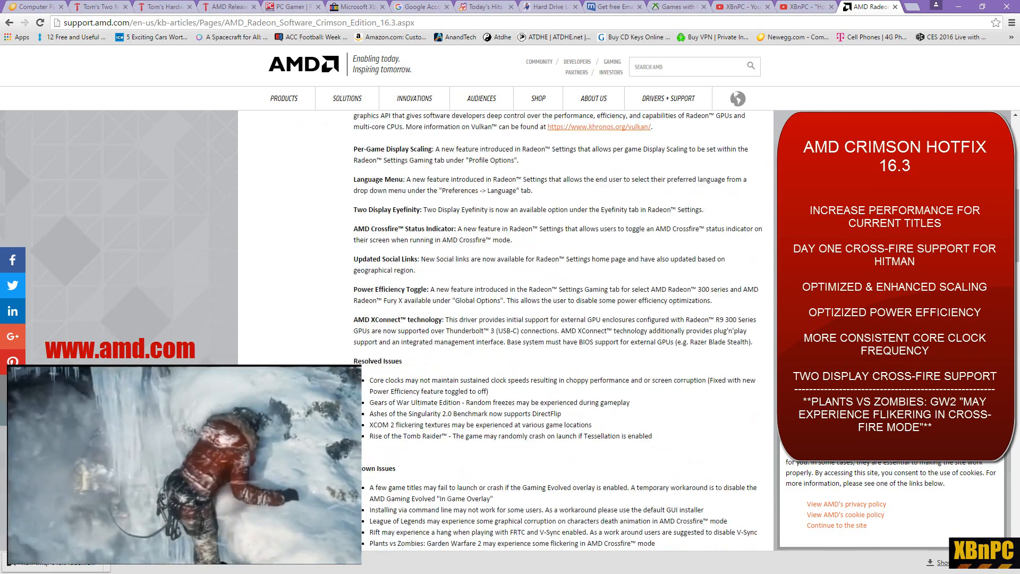
{"action": "scroll", "scroll_direction": "down", "scroll_amount": 3}
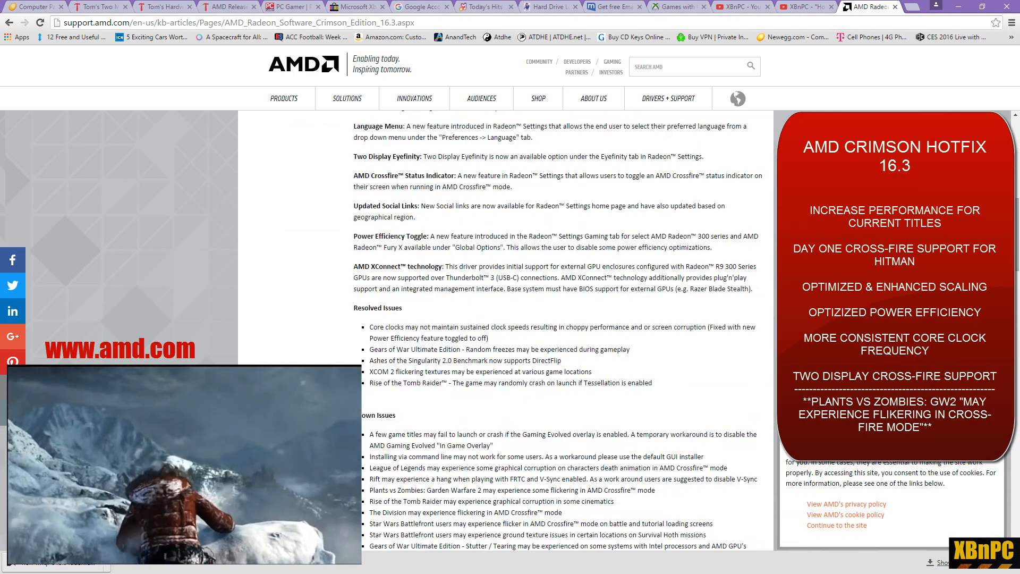
{"action": "scroll", "scroll_direction": "down", "scroll_amount": 3}
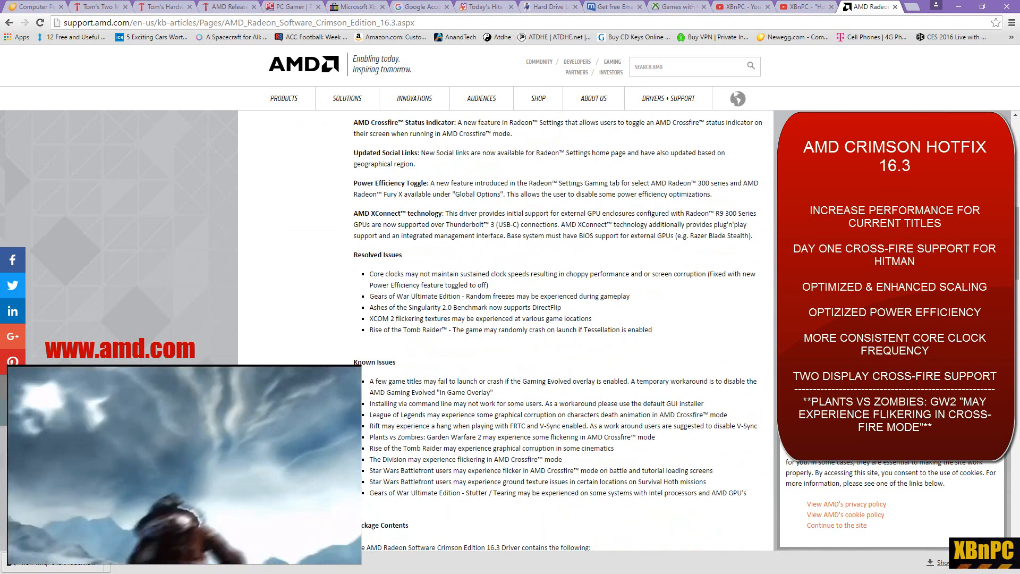
{"action": "scroll", "scroll_direction": "down", "scroll_amount": 3}
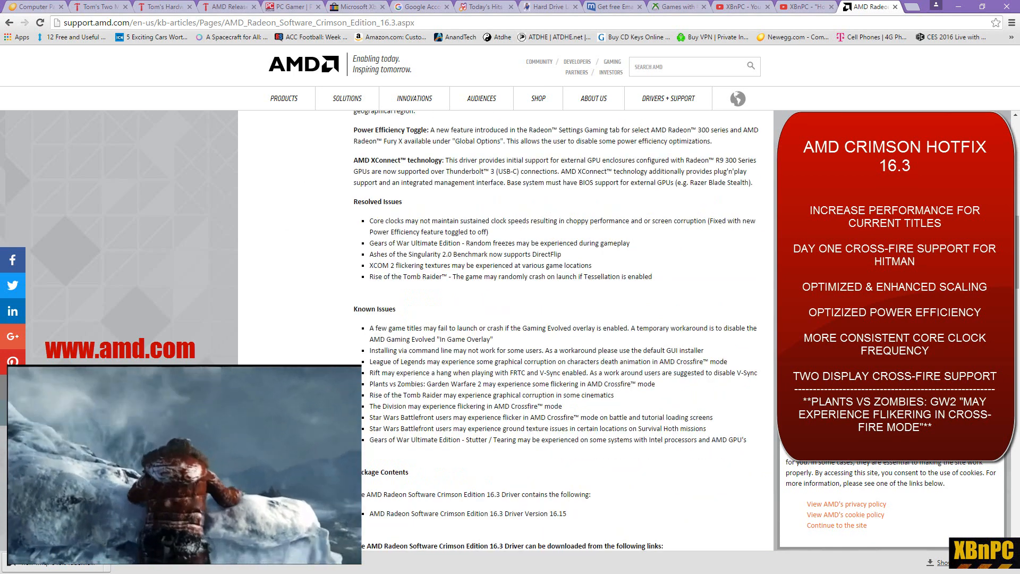
{"action": "scroll", "scroll_direction": "down", "scroll_amount": 3}
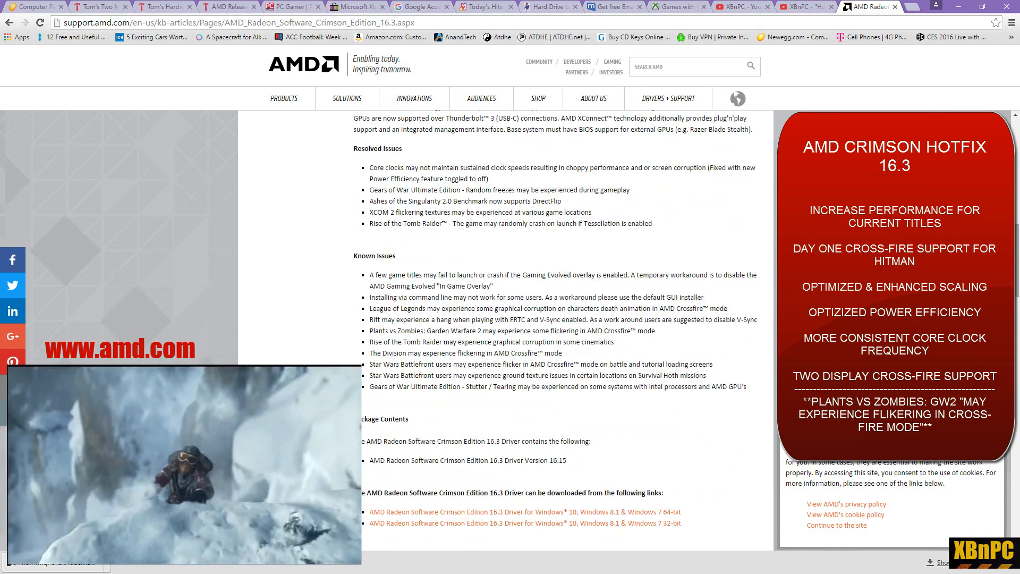